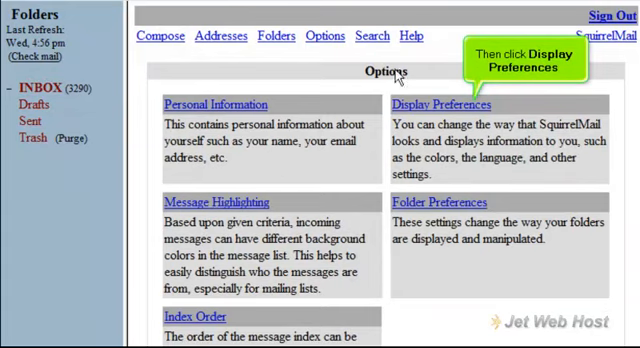
# Go to Display Preferences from the Options page.
pyautogui.click(440, 104)
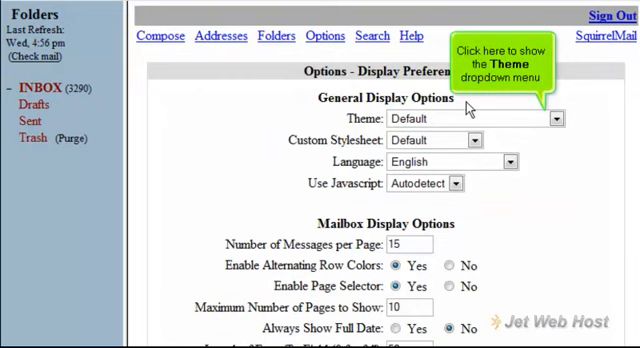
# Choose Blue Steel as the theme in place of Default.
pyautogui.click(558, 118)
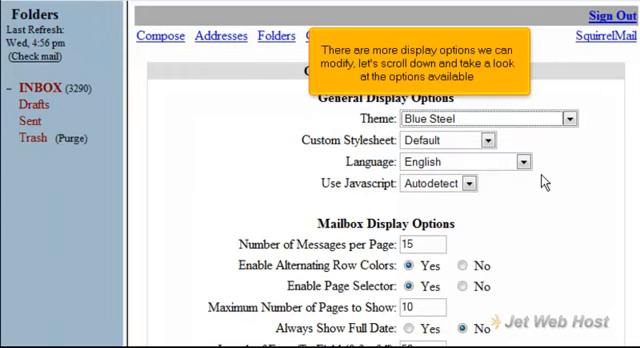
# Scroll through the message display and composition options down to the Submit button.
pyautogui.scroll(-3)
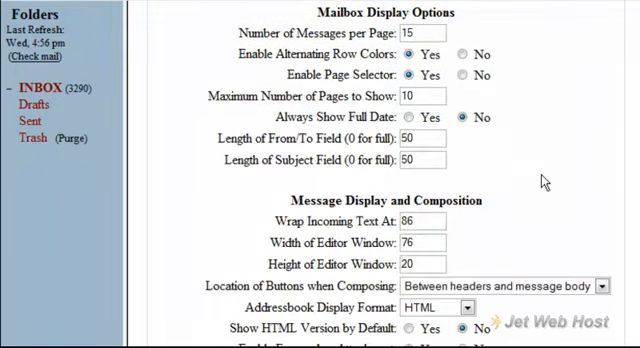
pyautogui.scroll(-3)
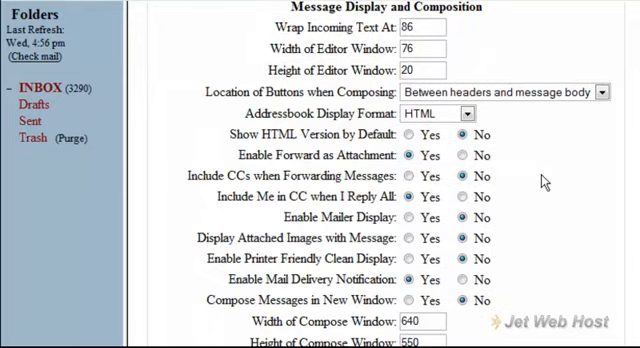
pyautogui.scroll(-3)
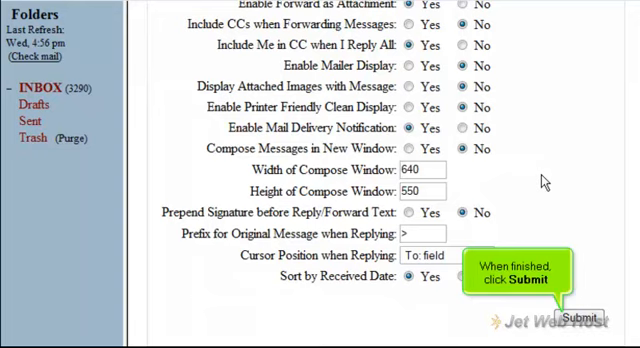
pyautogui.moveTo(562, 234)
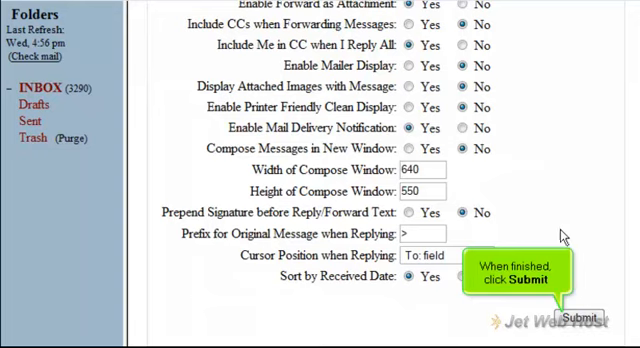